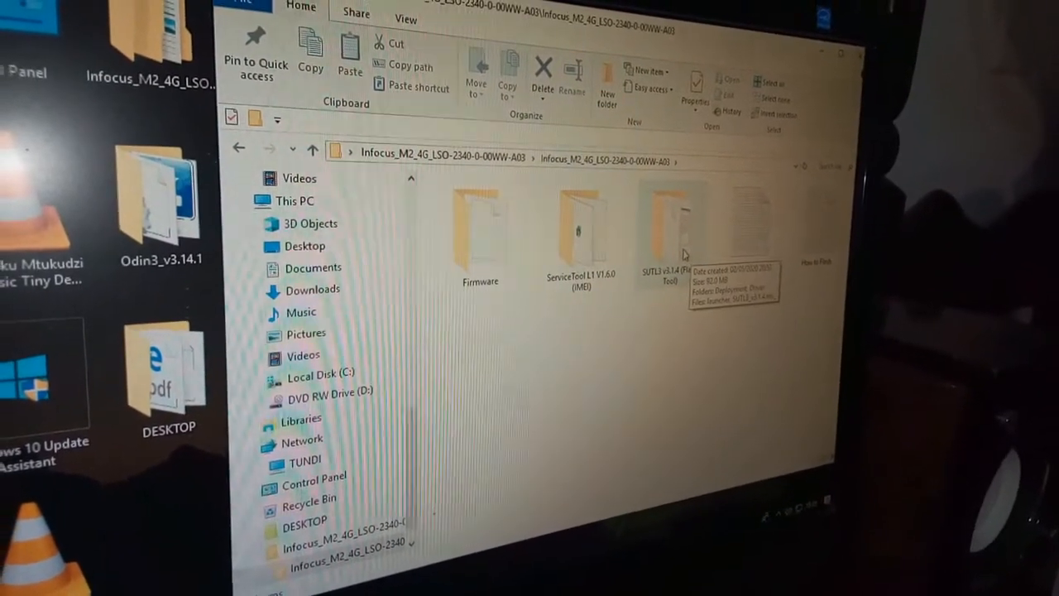
Look inside the SUTL3 flash tool folder, then return to the extracted package folder.
double_click(662, 223)
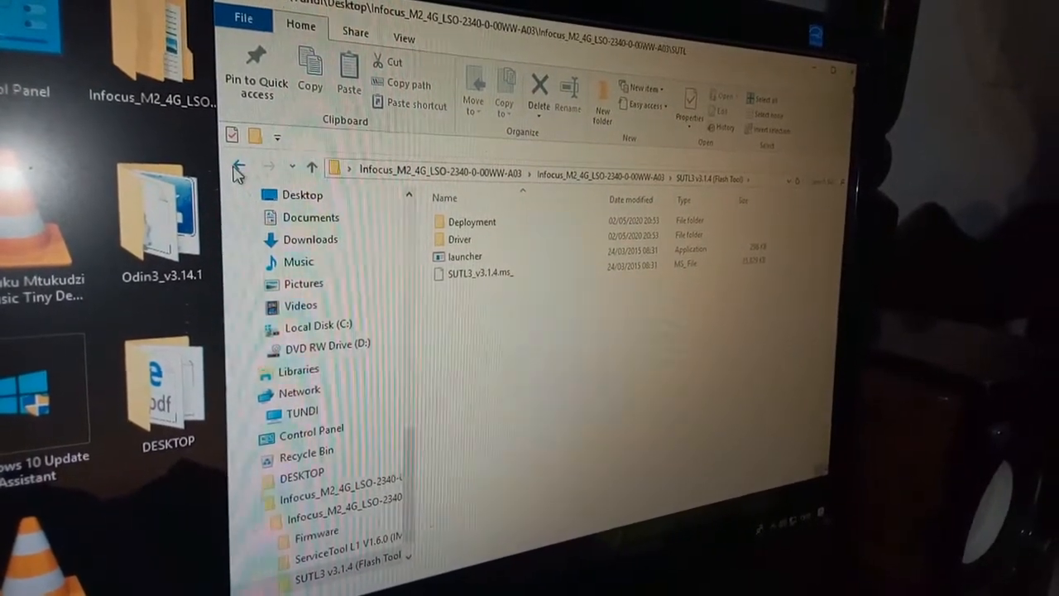
left_click(238, 167)
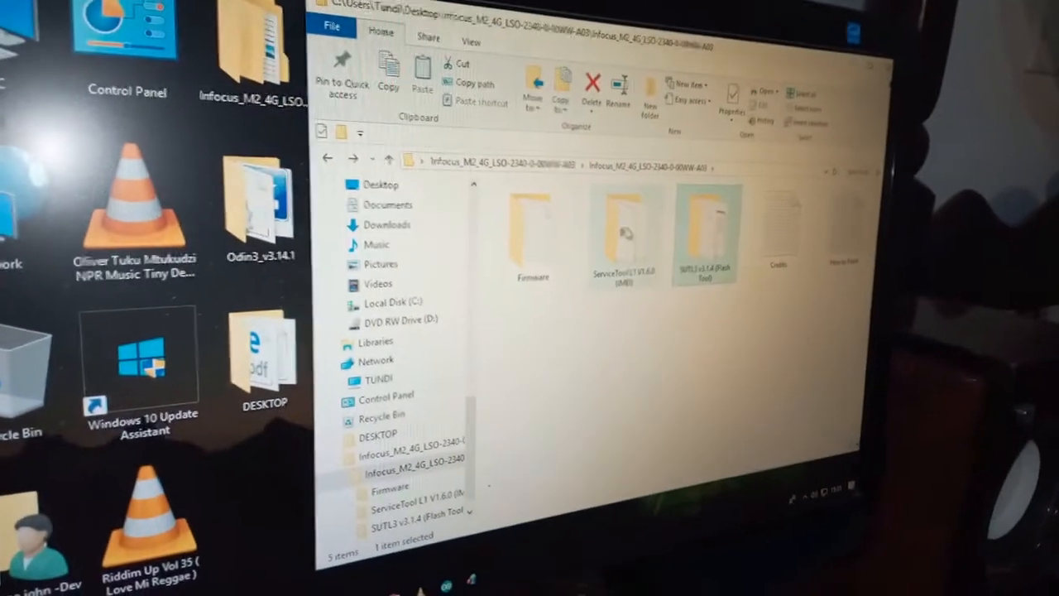
double_click(619, 236)
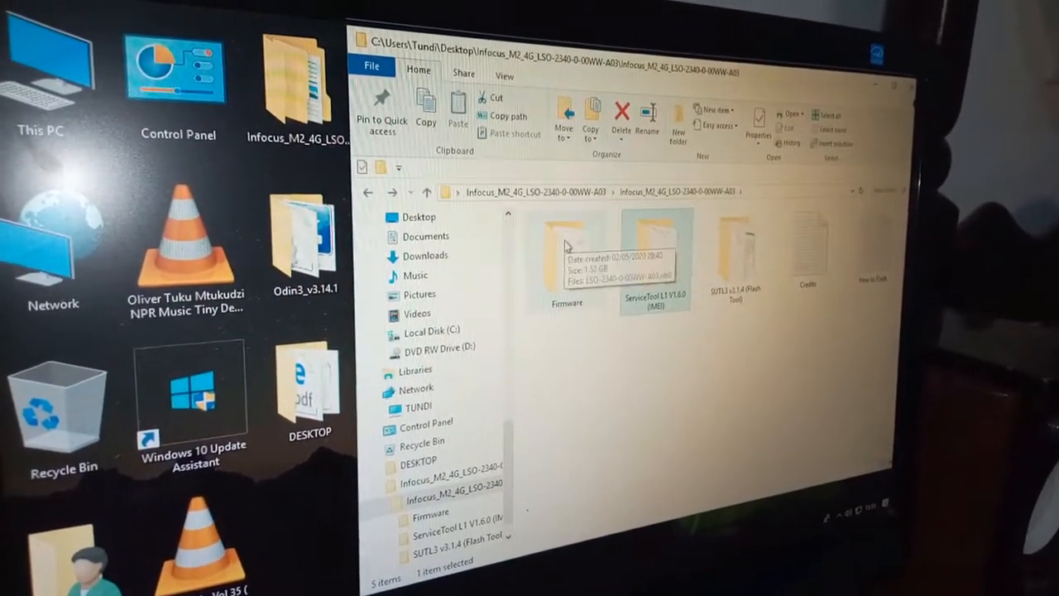
View the properties of the .nb0 image file inside the Firmware folder.
double_click(566, 248)
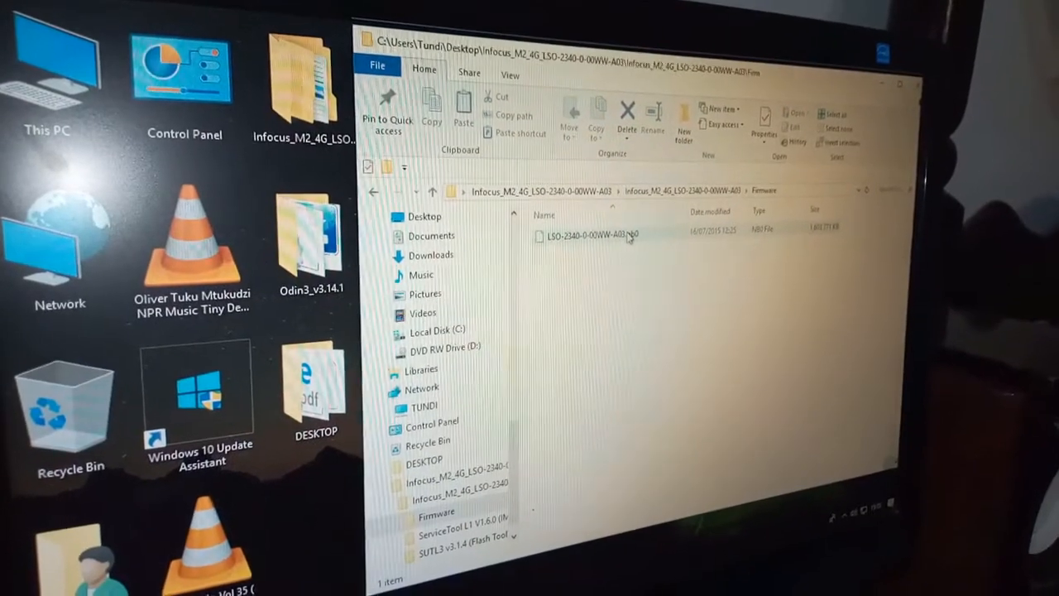
right_click(592, 235)
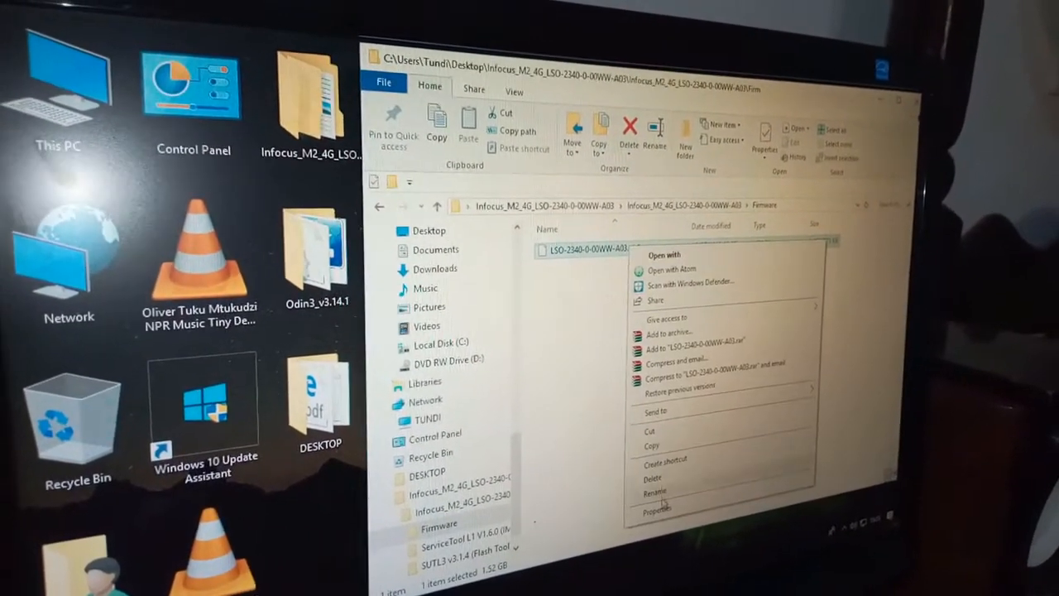
left_click(661, 505)
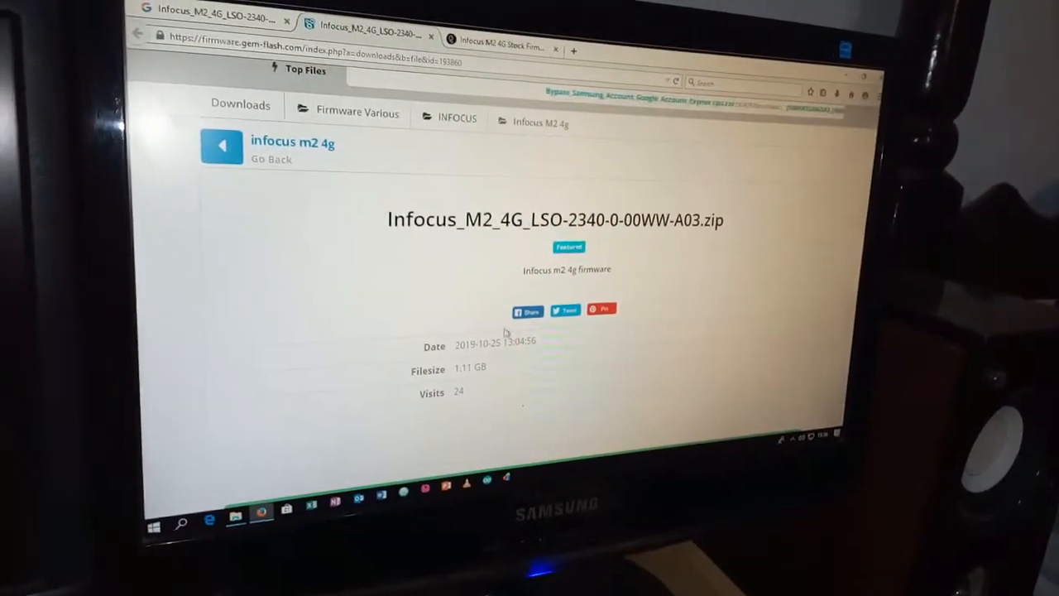
Scroll the firmware page down to the green Download button for the 1.11 GB zip.
scroll("down", 3)
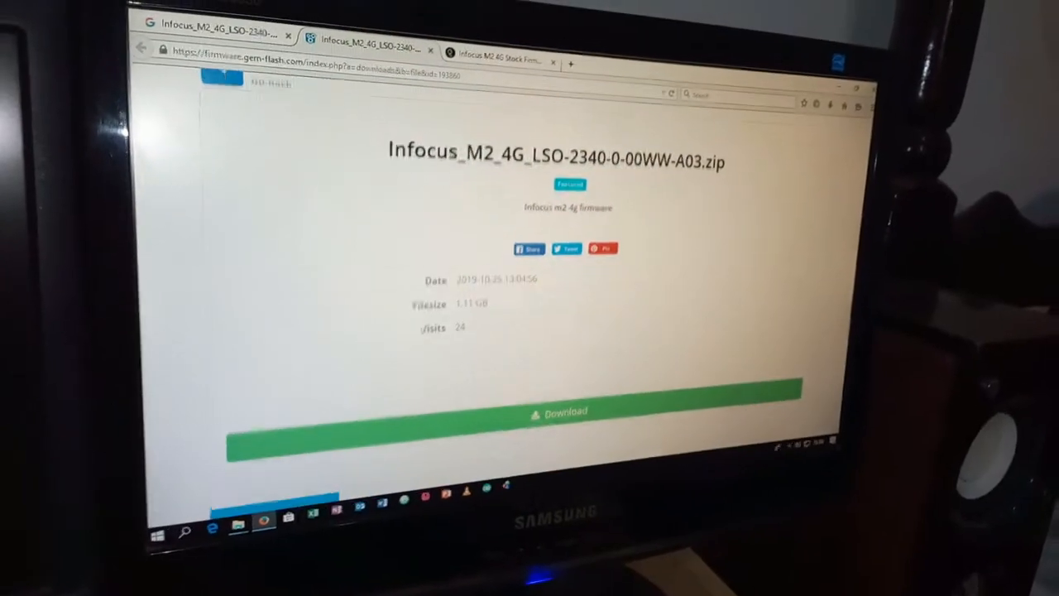
scroll("down", 3)
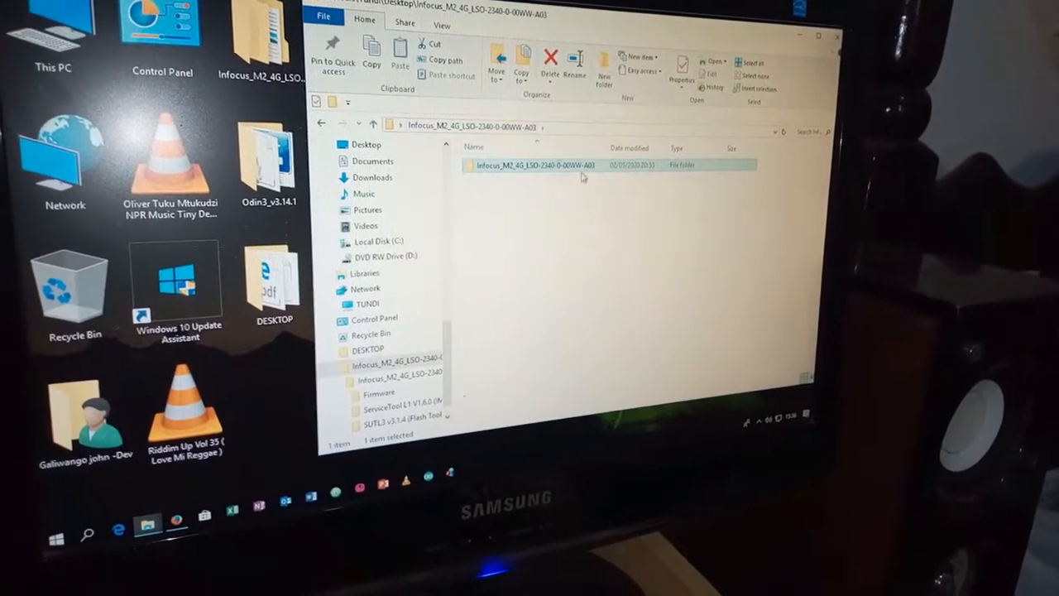
Enter Infocus_M2_4G_LSO-2340-0-00WW-A03 and its SUTL3 v3.1.4 (Flash Tool) subfolder.
double_click(545, 164)
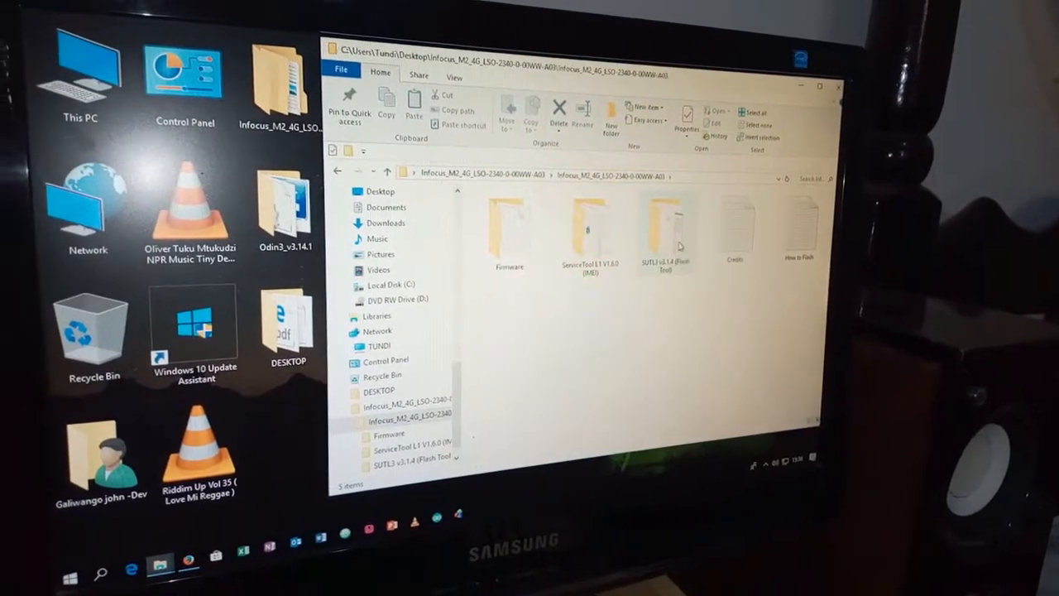
double_click(666, 231)
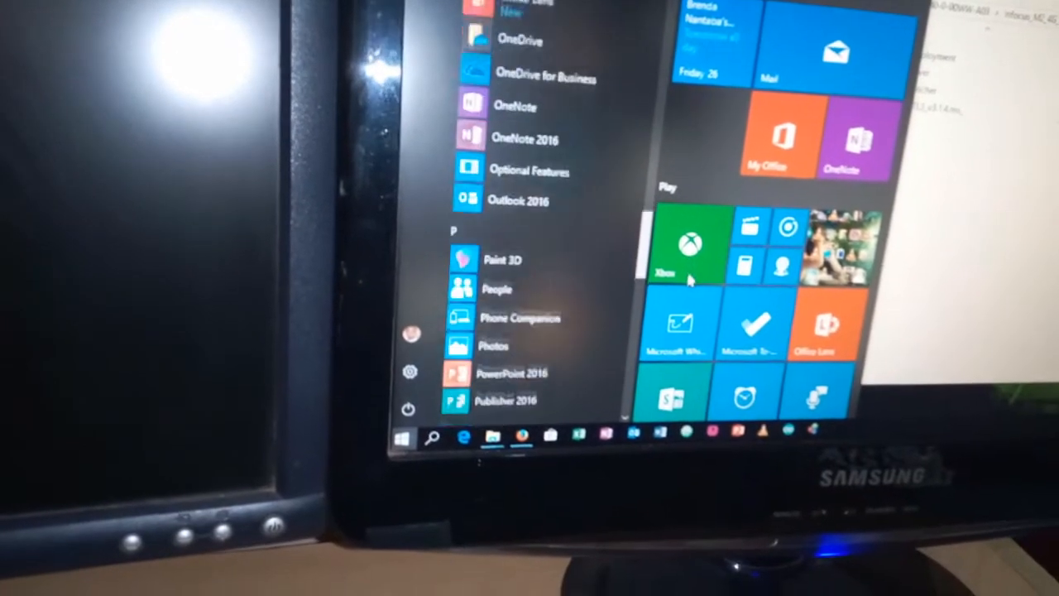
Scroll the All apps list to find the flash tool.
scroll("down", 3)
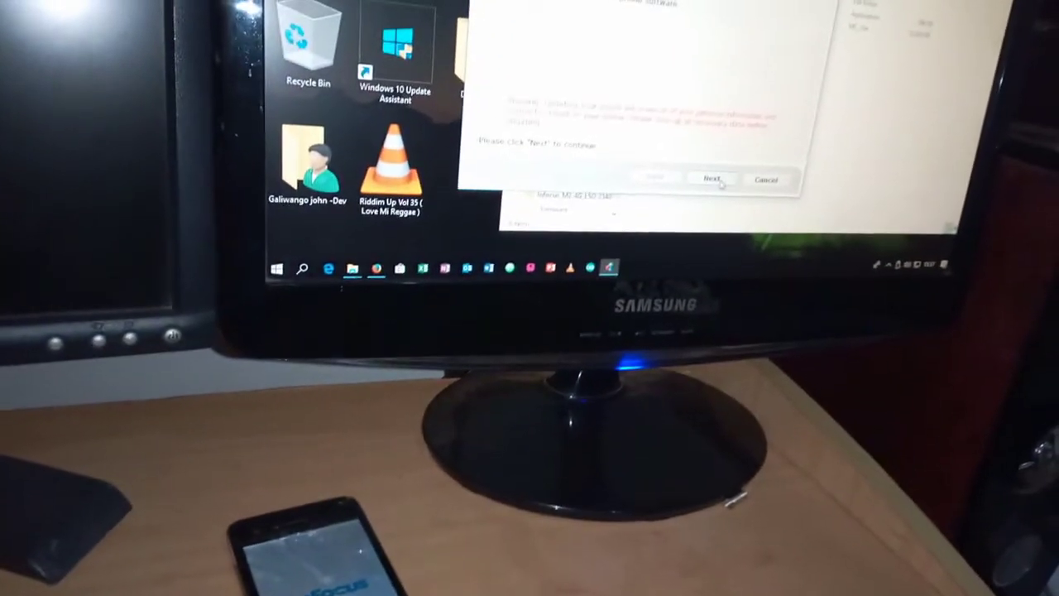
Continue past the notice and browse for the software image file.
left_click(714, 179)
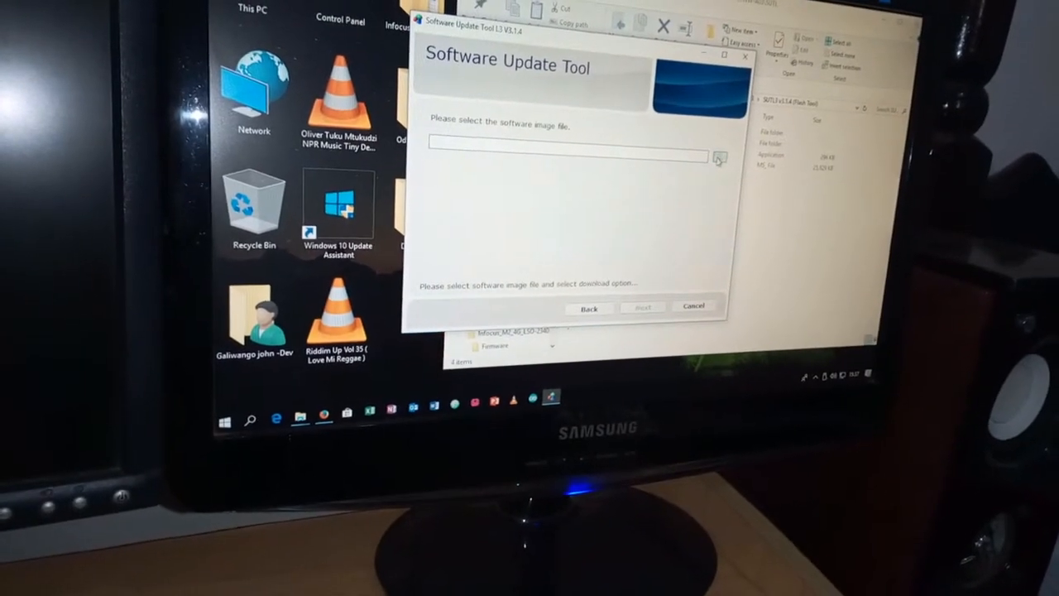
left_click(721, 158)
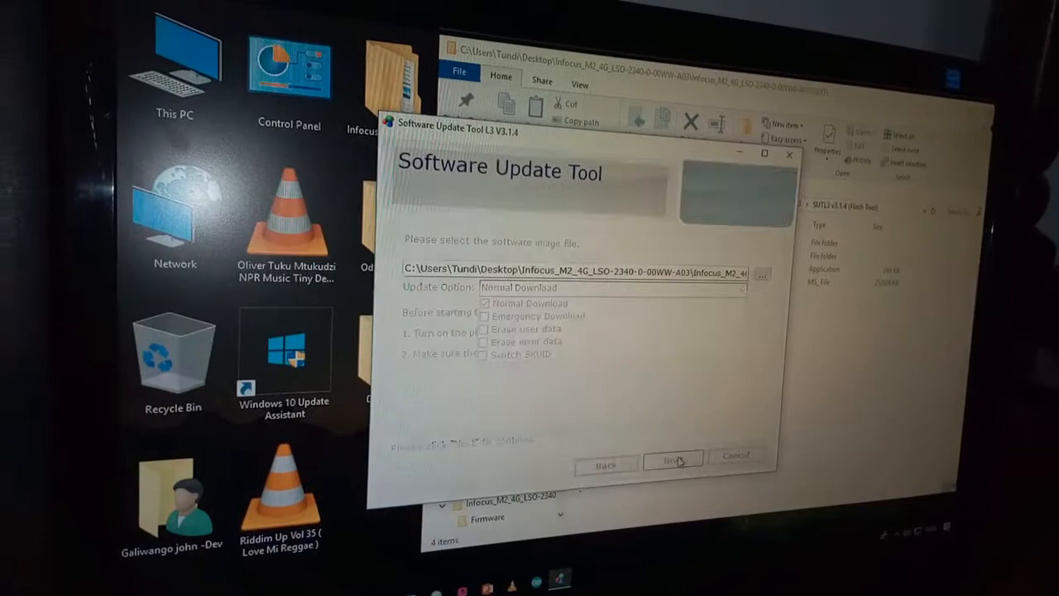
Start flashing the phone with the Infocus M2 4G image as Normal Download.
left_click(672, 460)
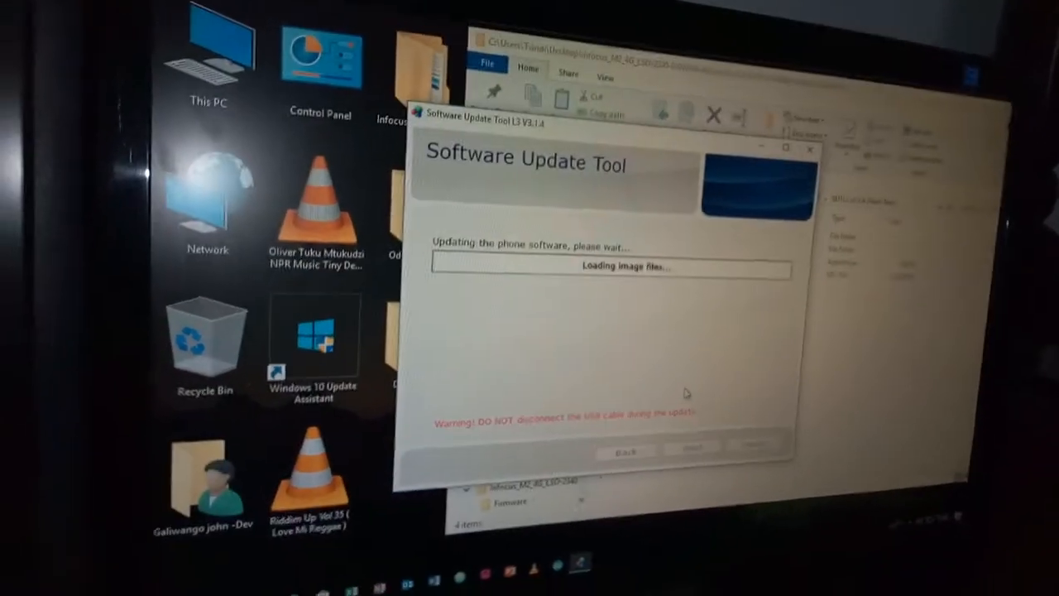